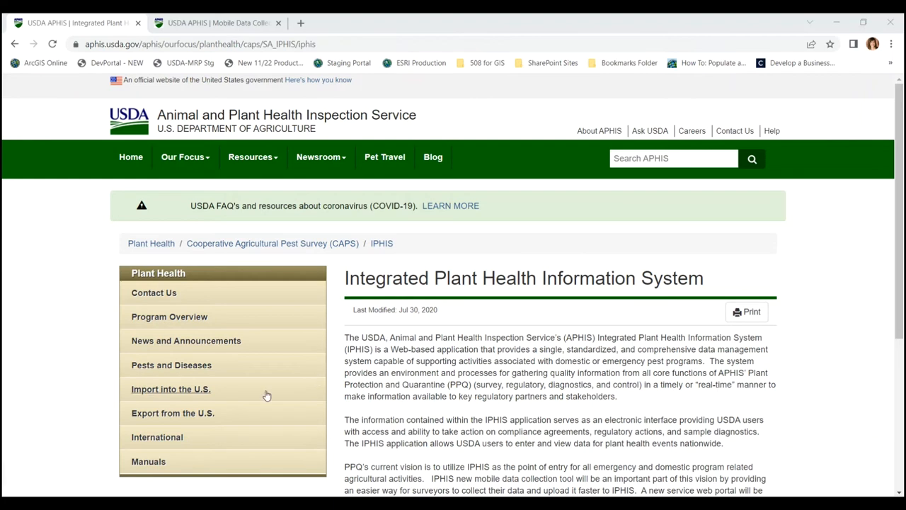
# Navigate from the APHIS site to IPHIS Resources and then Mobile Data Collection Tools.
pyautogui.scroll(-3)
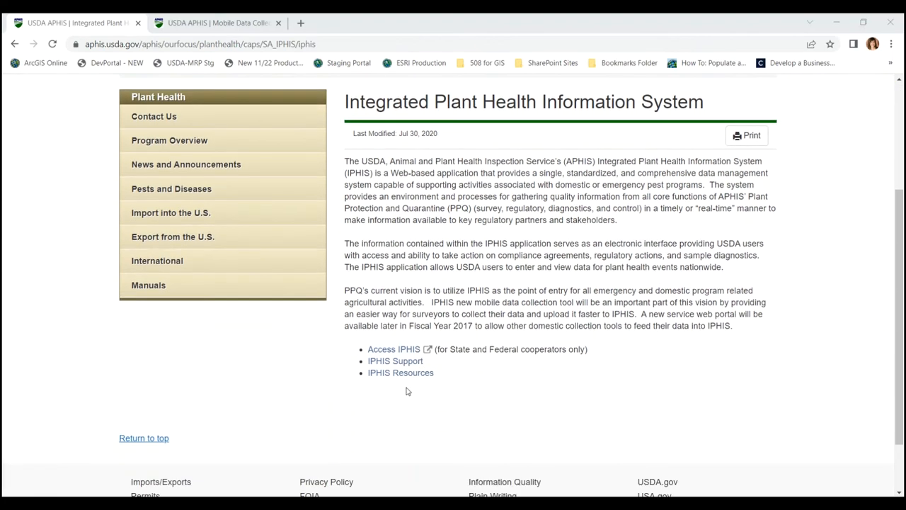
pyautogui.moveTo(401, 373)
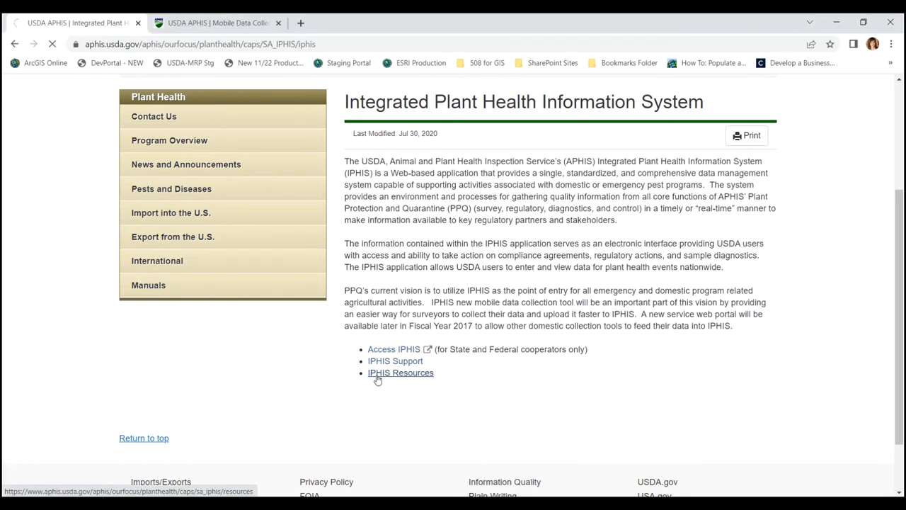
pyautogui.click(399, 373)
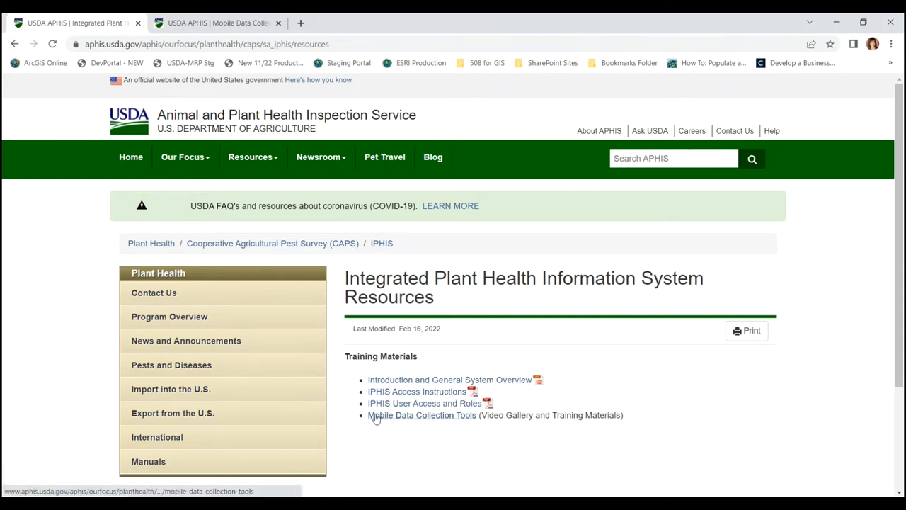
pyautogui.moveTo(492, 418)
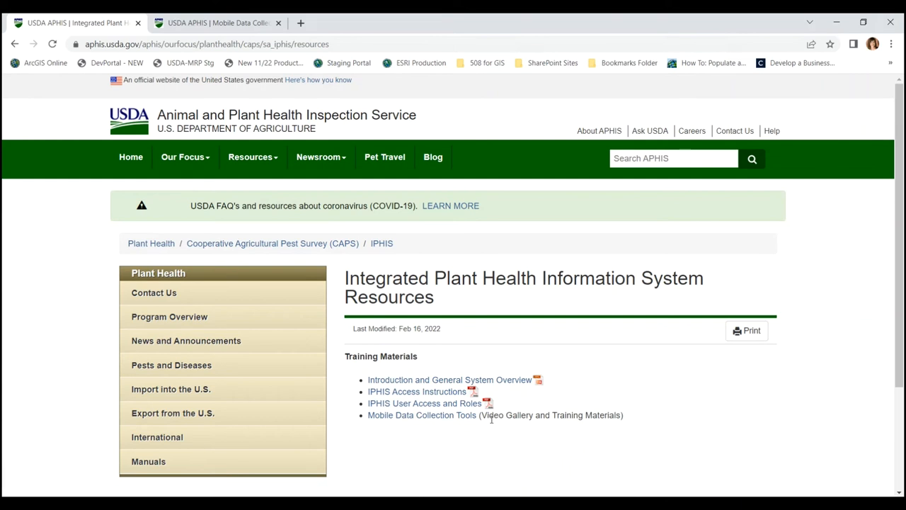
pyautogui.moveTo(459, 428)
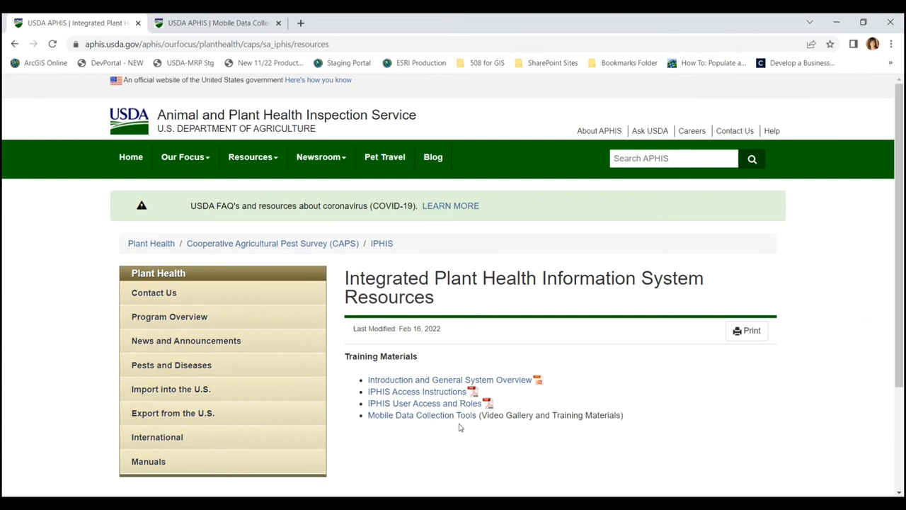
pyautogui.click(422, 414)
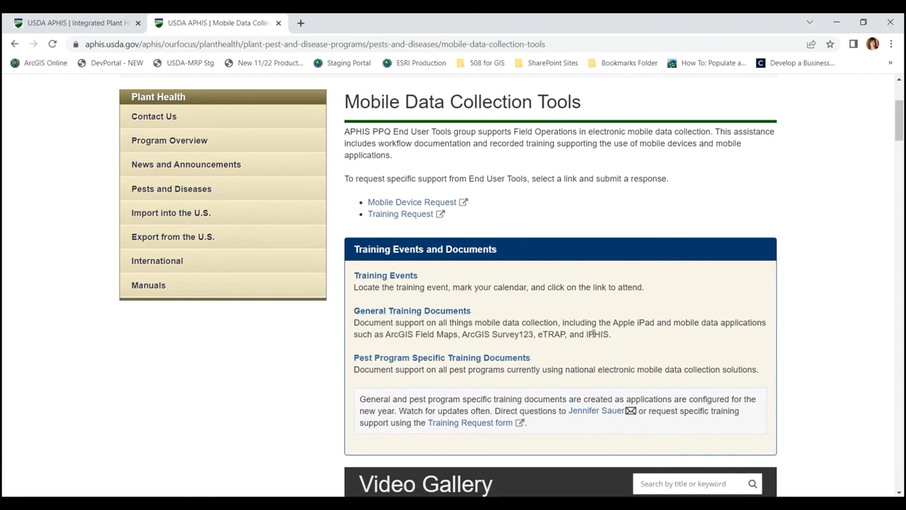
# Reach General Training Documents and select the IDC Mobile Application User Guide.
pyautogui.doubleClick(597, 334)
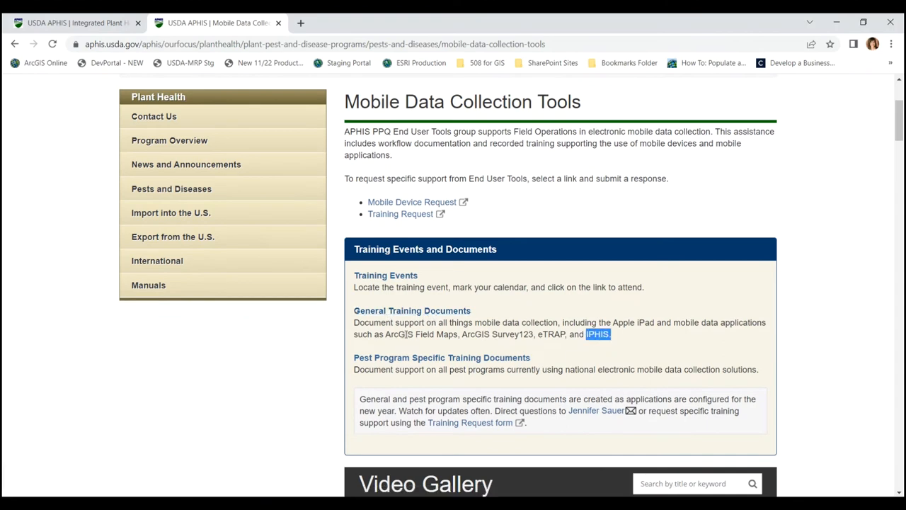
pyautogui.click(598, 334)
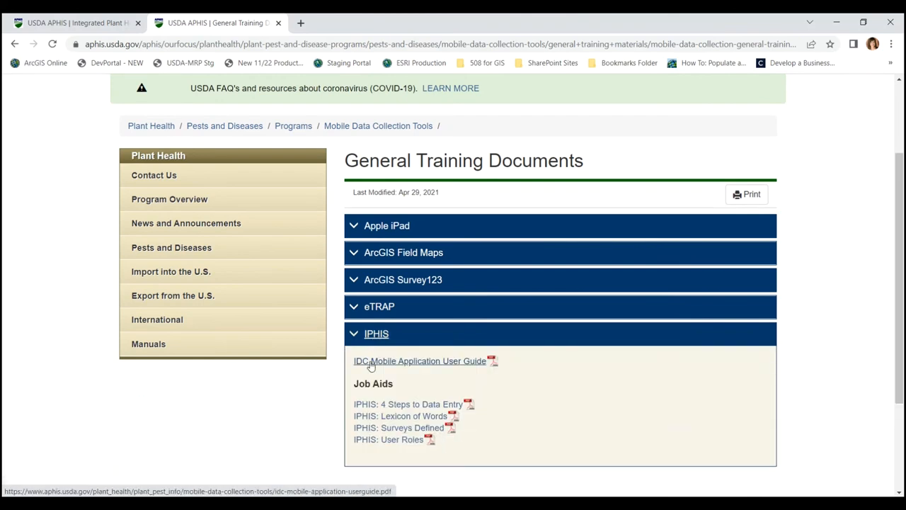
pyautogui.click(419, 361)
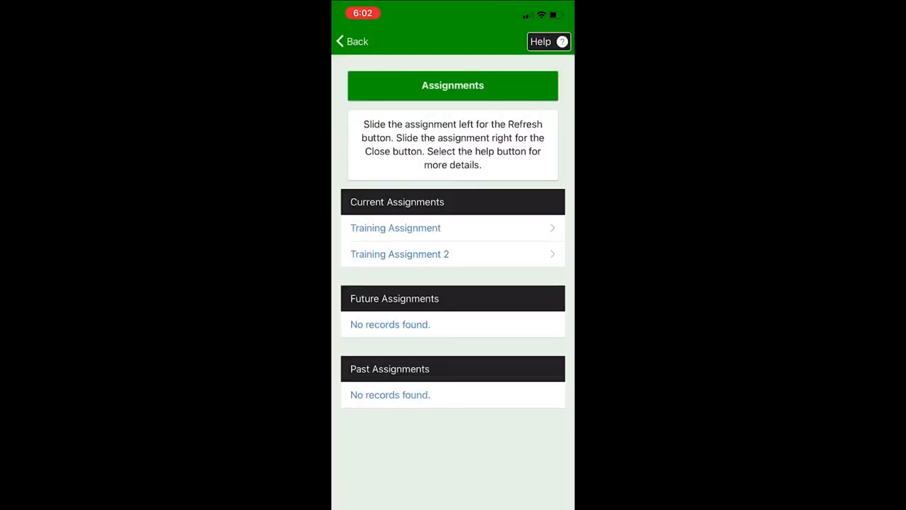
# Download the Training Assignment, confirming Yes in the Confirm dialog.
pyautogui.click(395, 226)
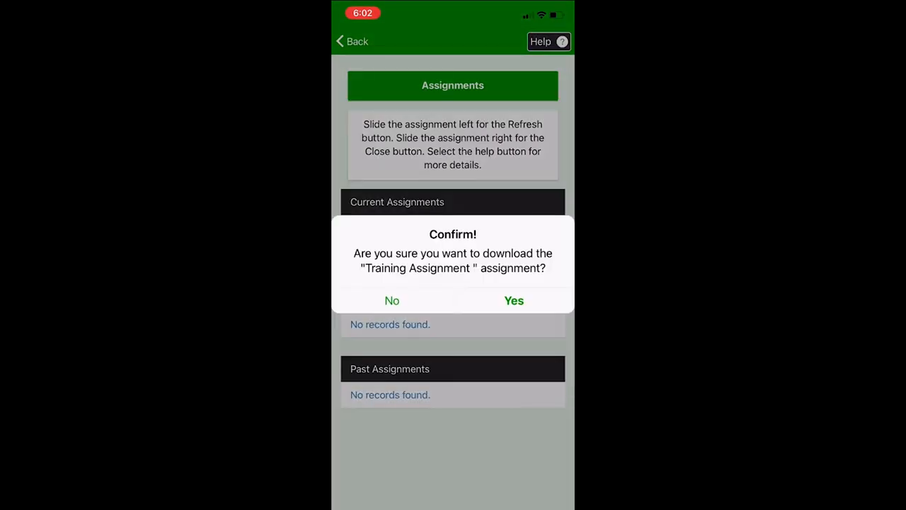
pyautogui.click(514, 300)
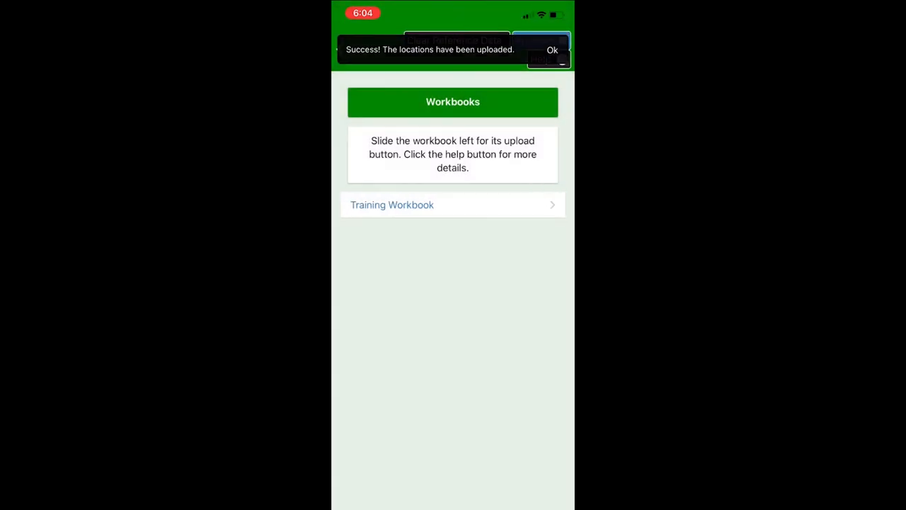
# Acknowledge the Ok banner confirming the Training Workbook locations uploaded successfully.
pyautogui.click(552, 49)
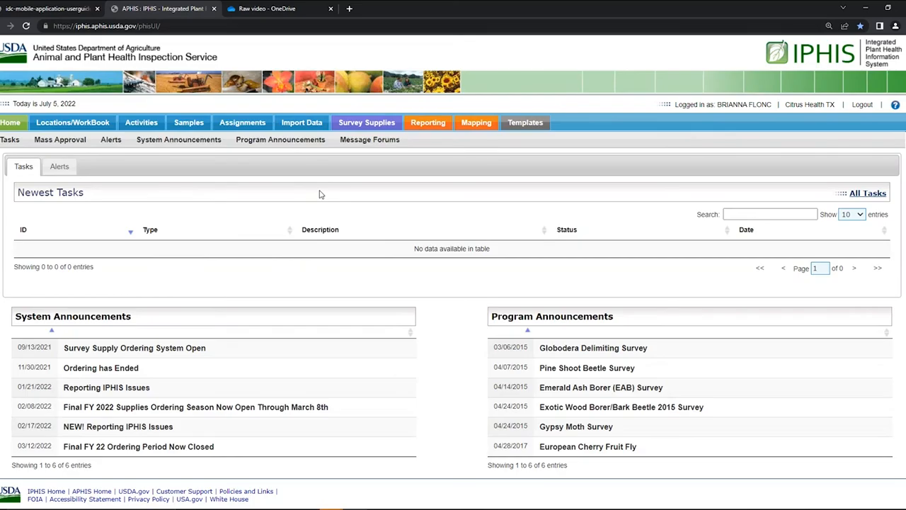
pyautogui.moveTo(439, 248)
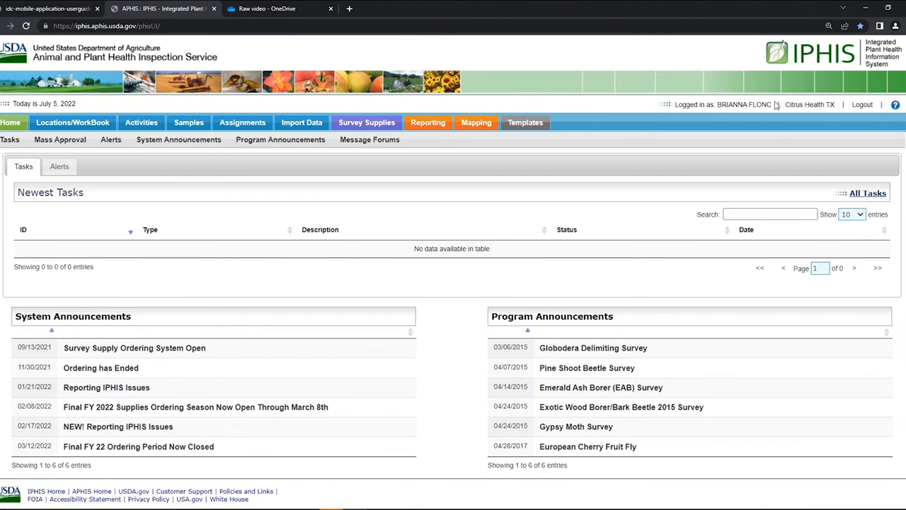
pyautogui.moveTo(785, 108)
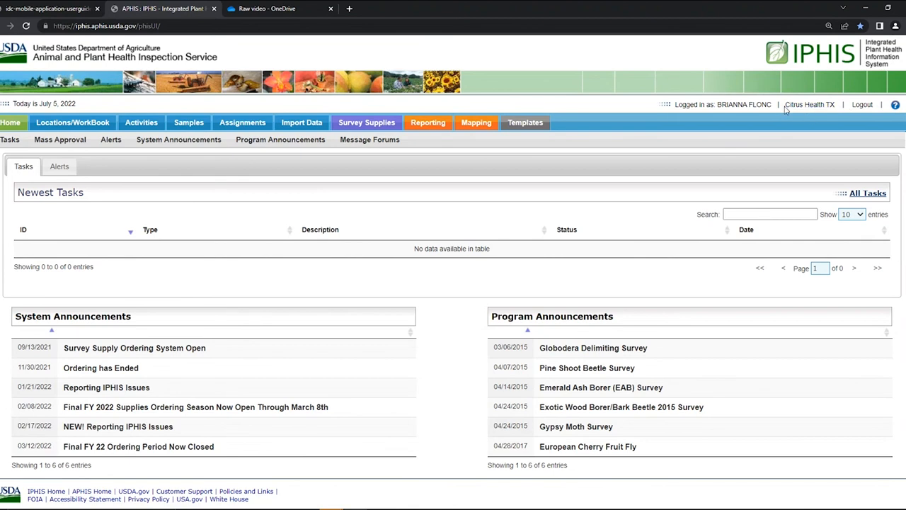
# Go via Import Data to the Spreadsheet Upload Status Page from the IPHIS home page.
pyautogui.click(302, 122)
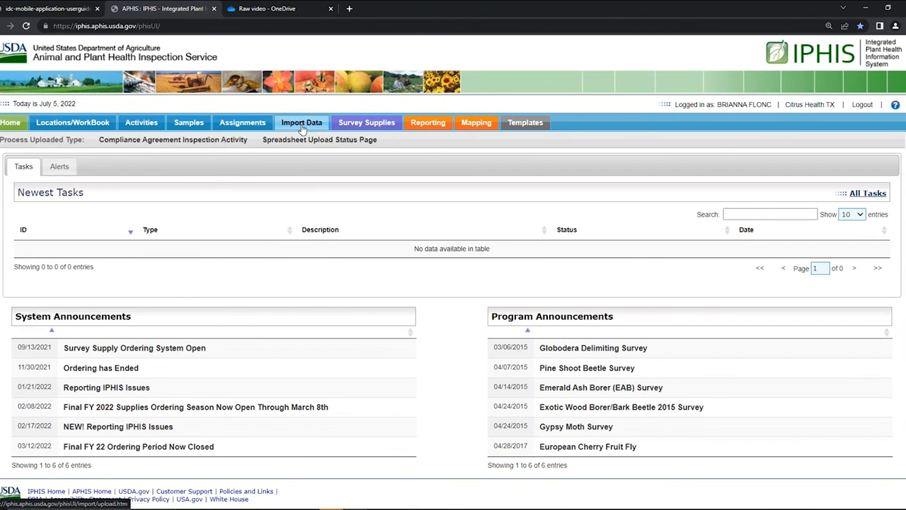
pyautogui.click(302, 122)
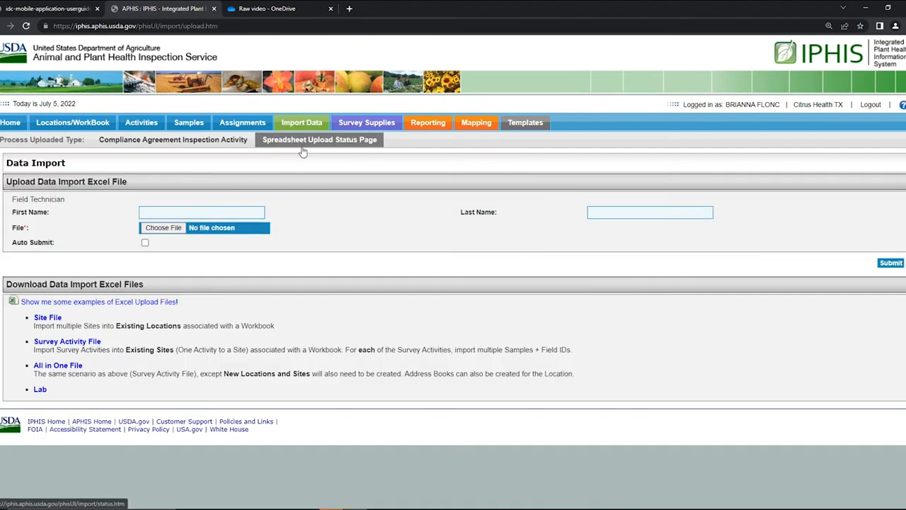
pyautogui.click(320, 140)
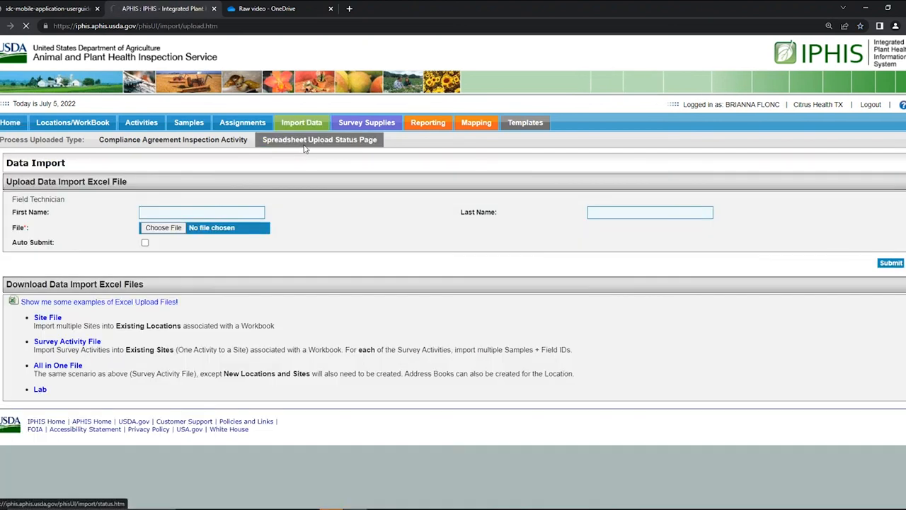
# Show the uploaded spreadsheets list with the Training Workbook dated 07/05/2022, status READY.
pyautogui.click(320, 140)
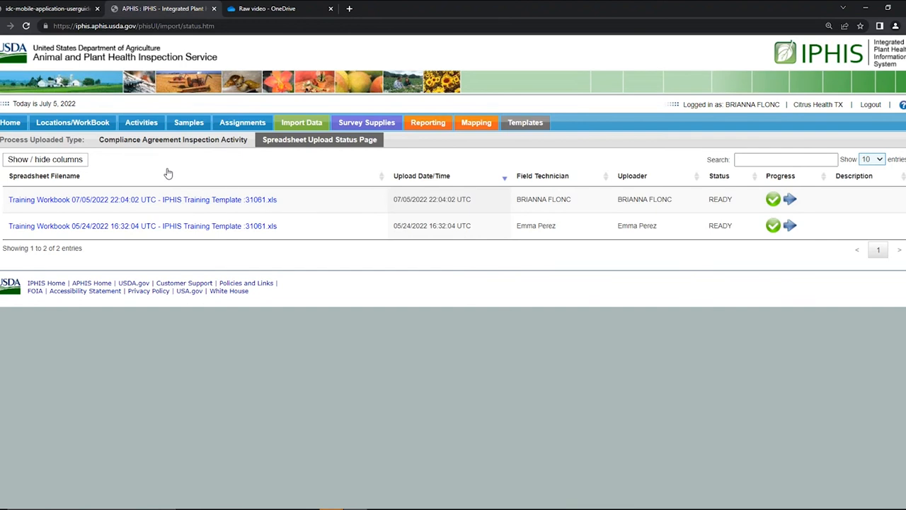
pyautogui.moveTo(169, 169)
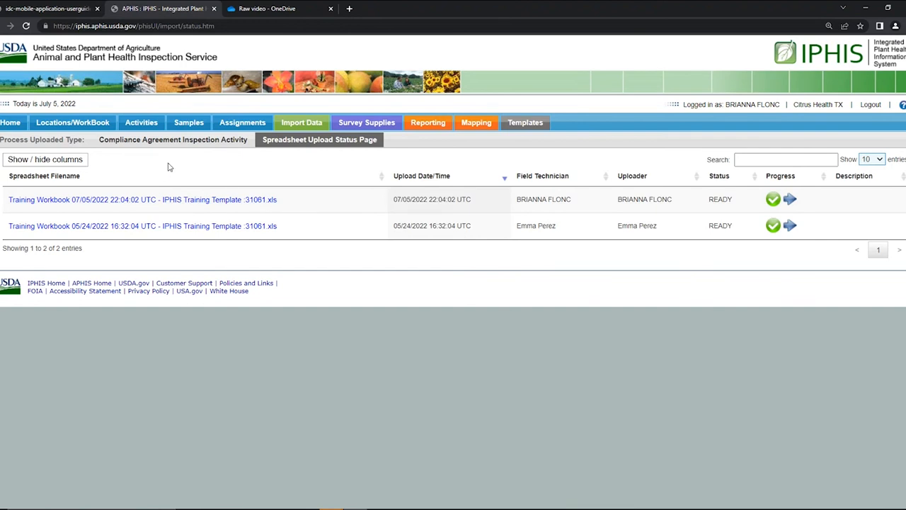
pyautogui.moveTo(156, 167)
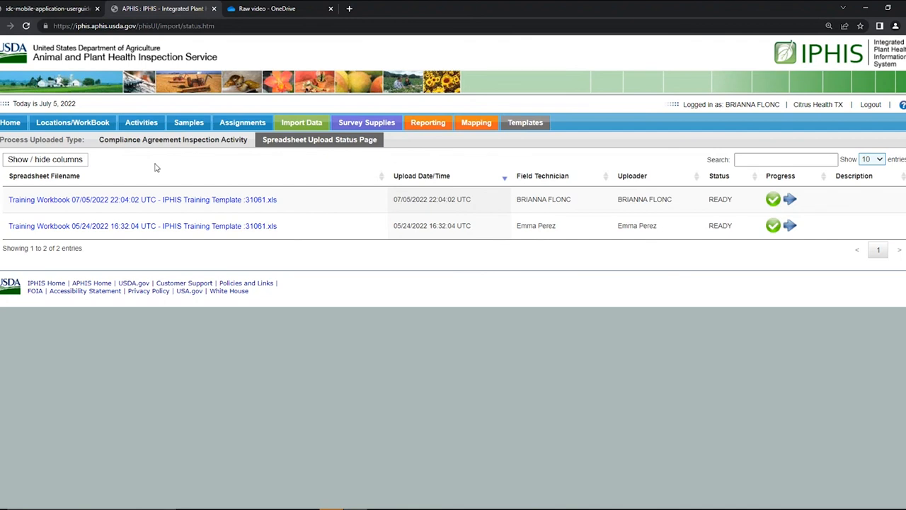
pyautogui.moveTo(218, 180)
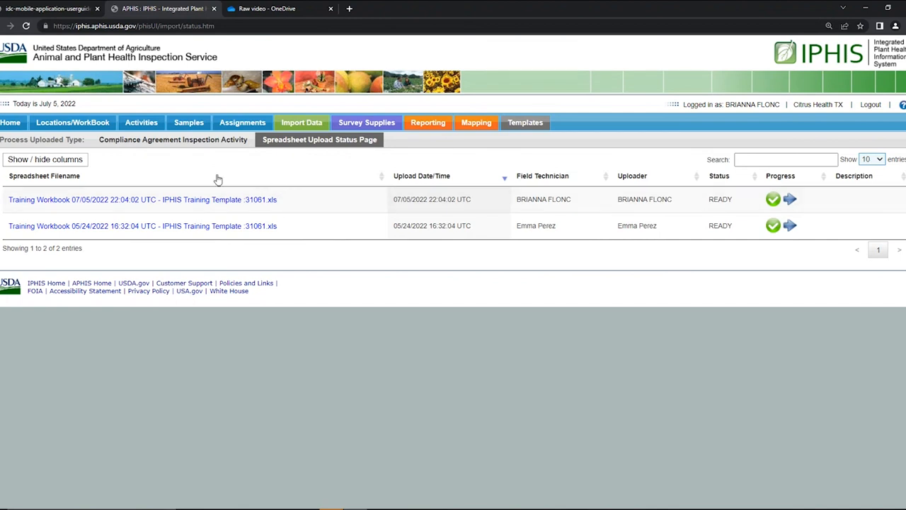
pyautogui.moveTo(190, 174)
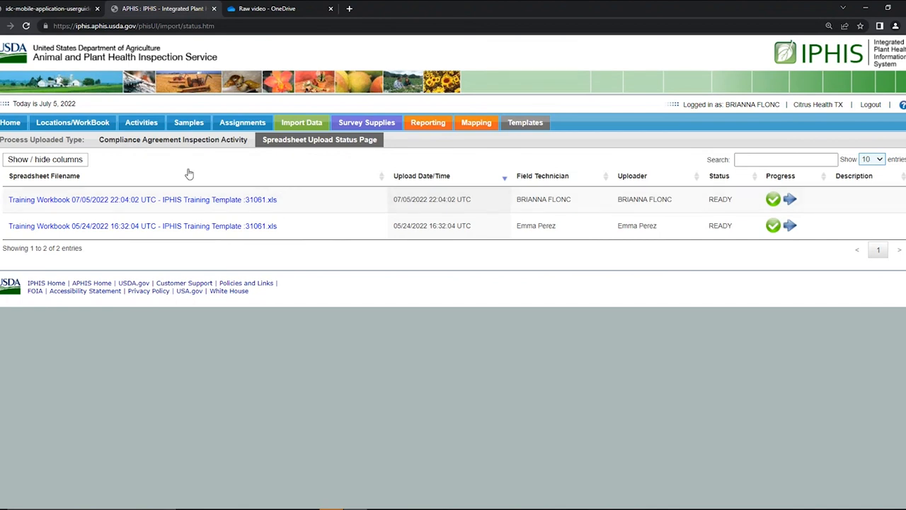
pyautogui.moveTo(272, 177)
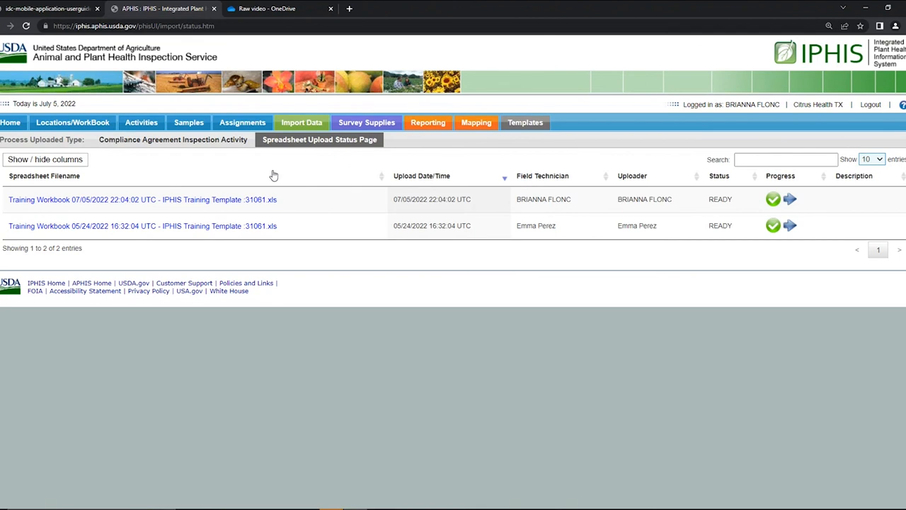
pyautogui.moveTo(272, 177)
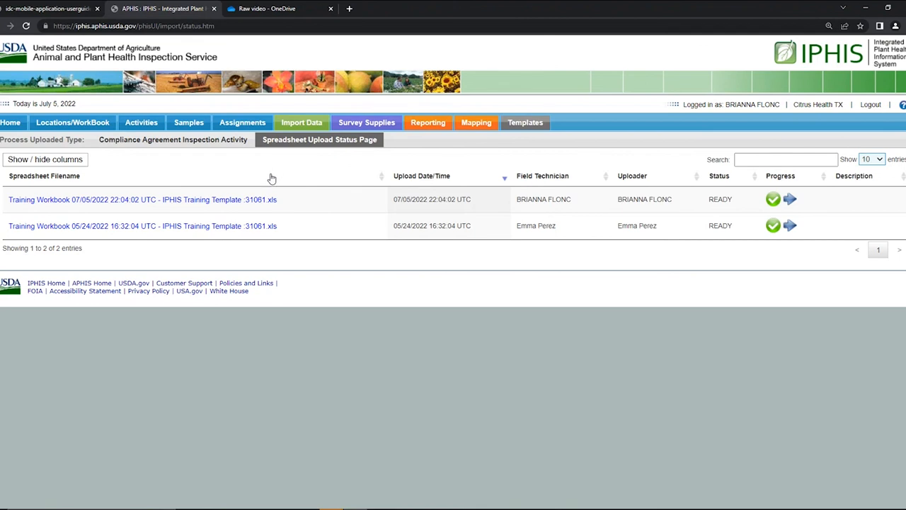
pyautogui.moveTo(340, 184)
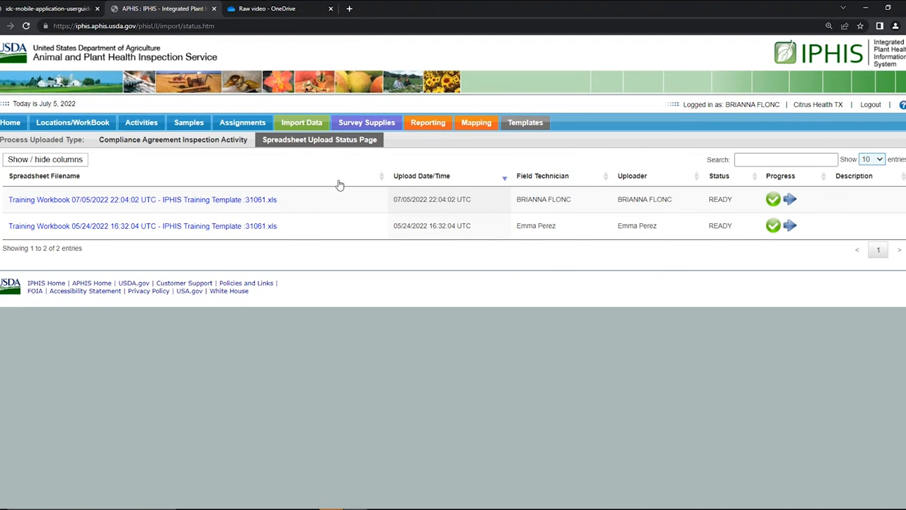
pyautogui.moveTo(339, 181)
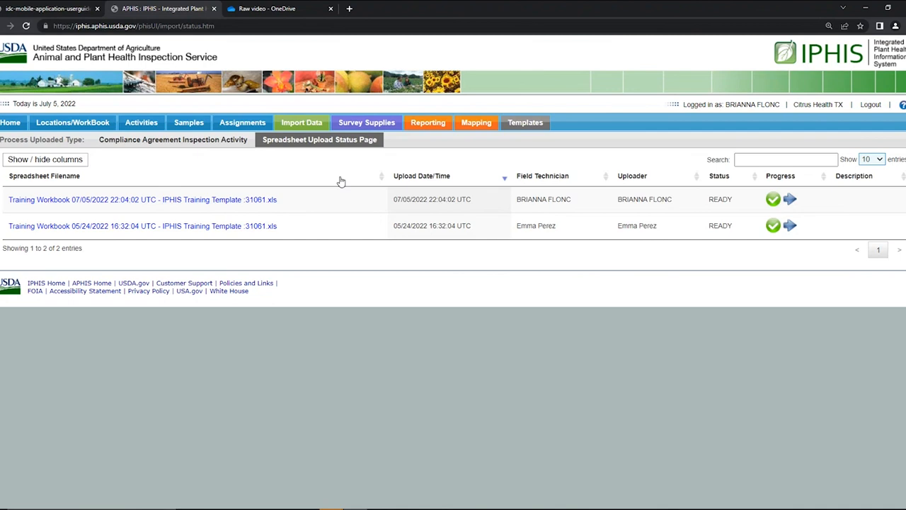
pyautogui.moveTo(456, 275)
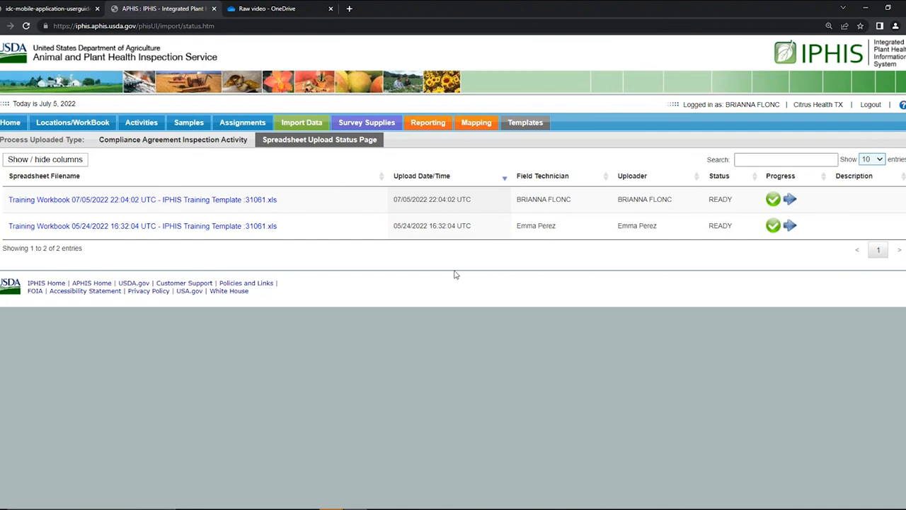